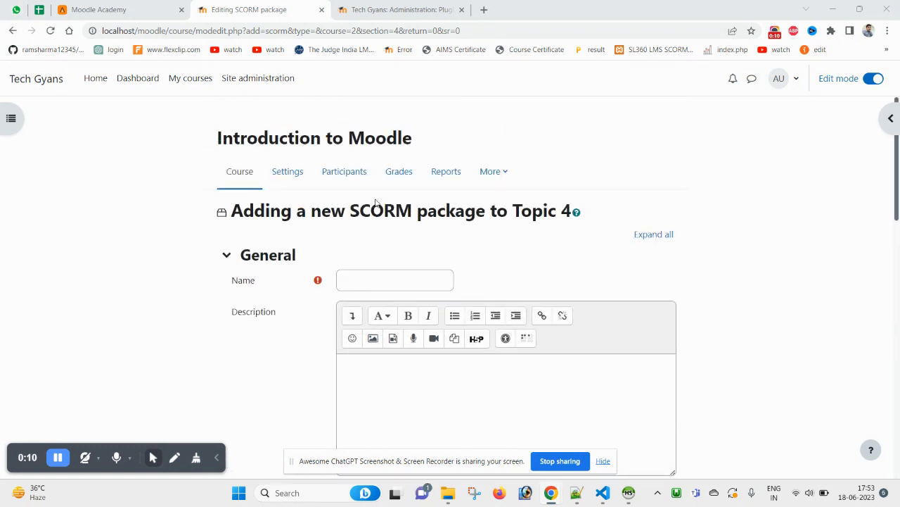
mouse_move(245, 193)
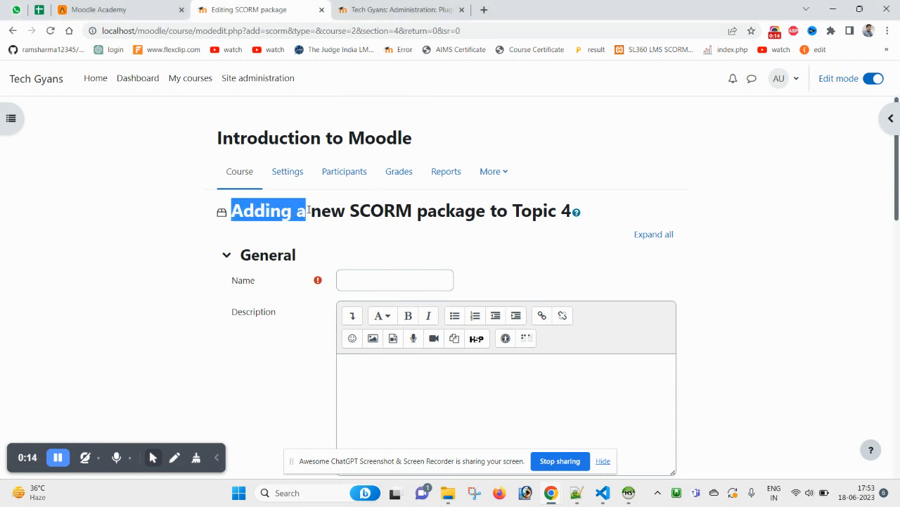
Collapse and re-expand the Package section of the new SCORM form
scroll("down", 3)
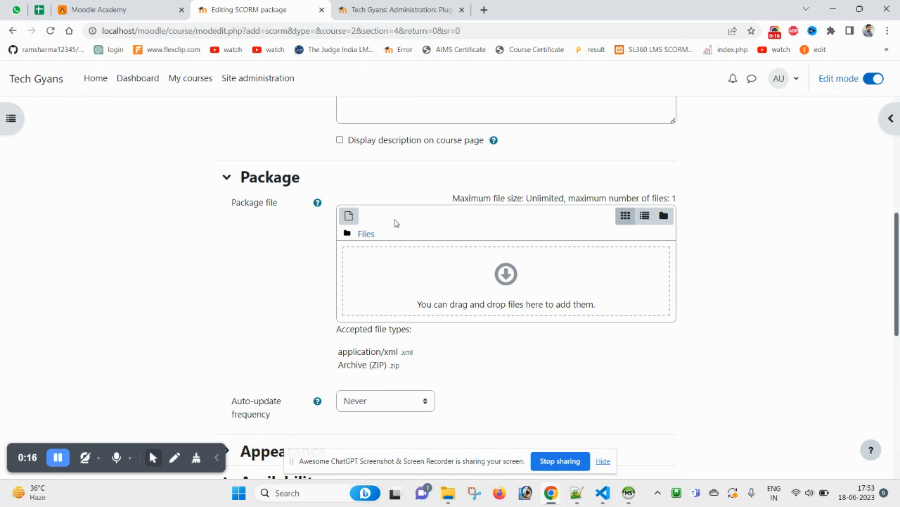
left_click(227, 176)
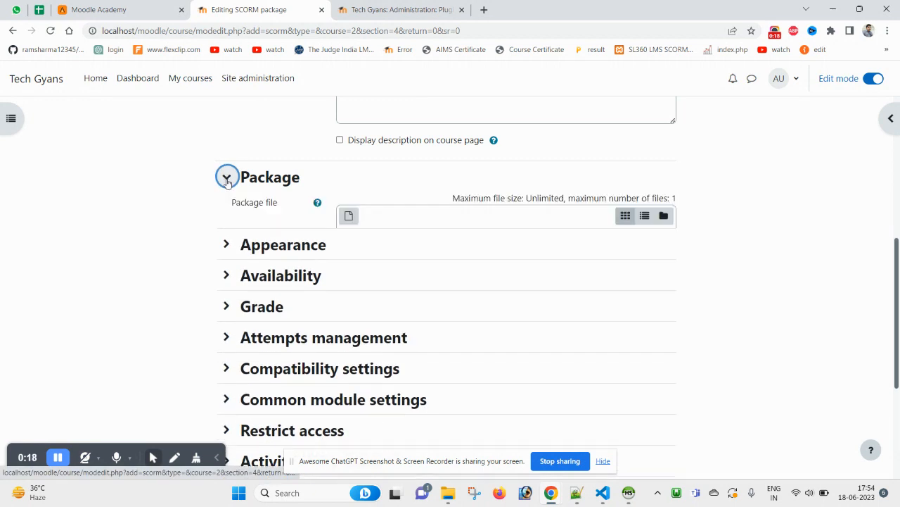
left_click(227, 176)
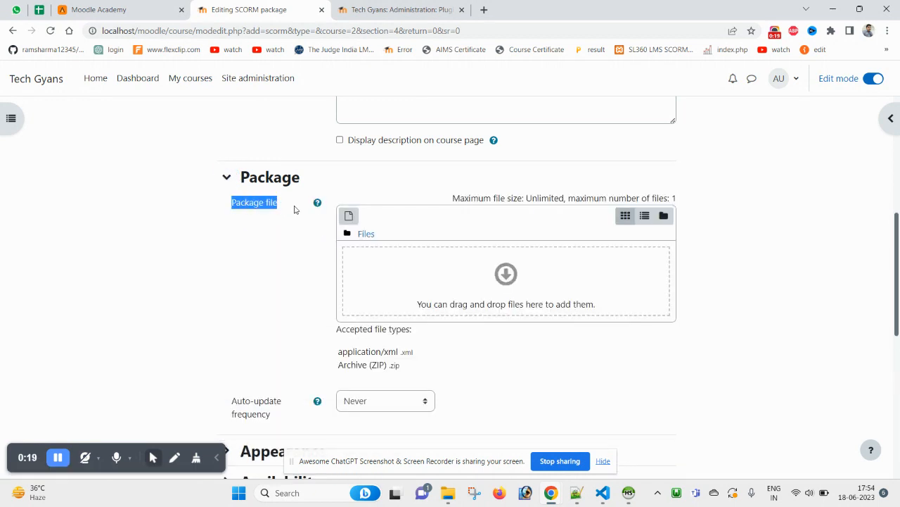
mouse_move(413, 210)
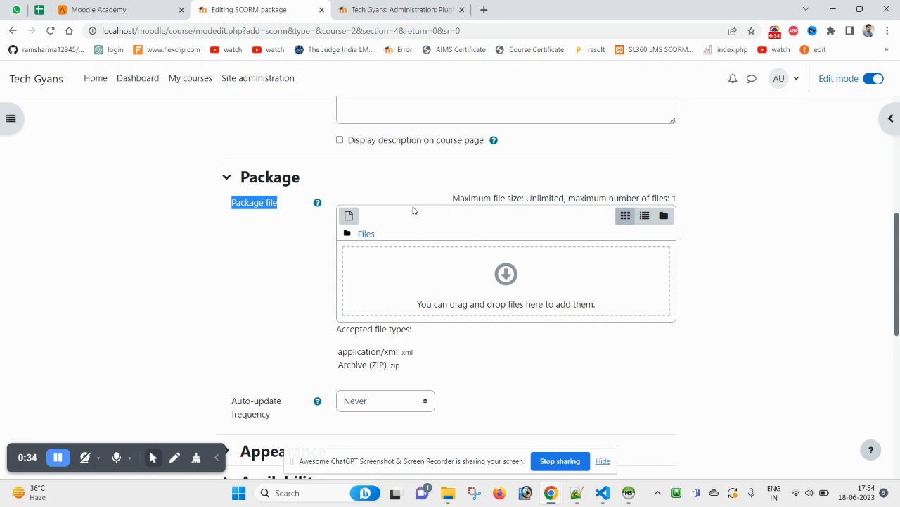
mouse_move(294, 83)
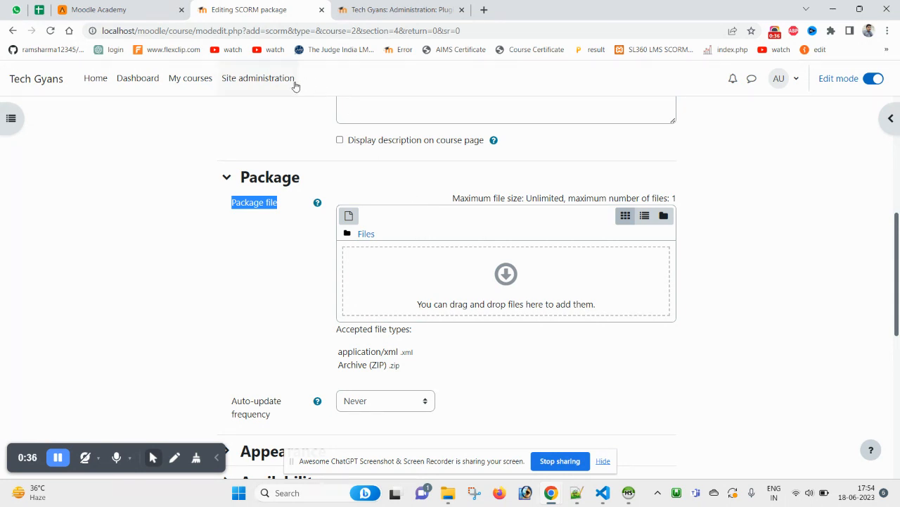
mouse_move(269, 93)
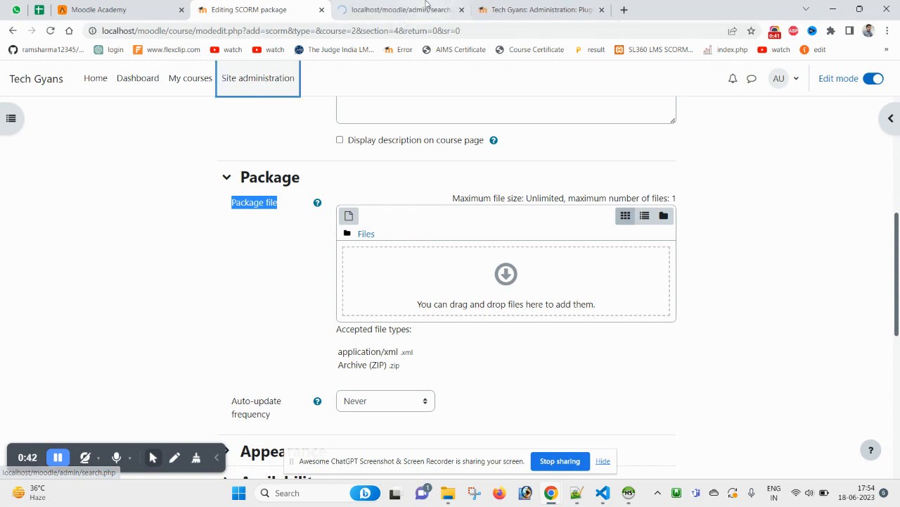
Show Site administration's Plugins links in a new tab and scroll the activity modules down to SCORM package
left_click(400, 10)
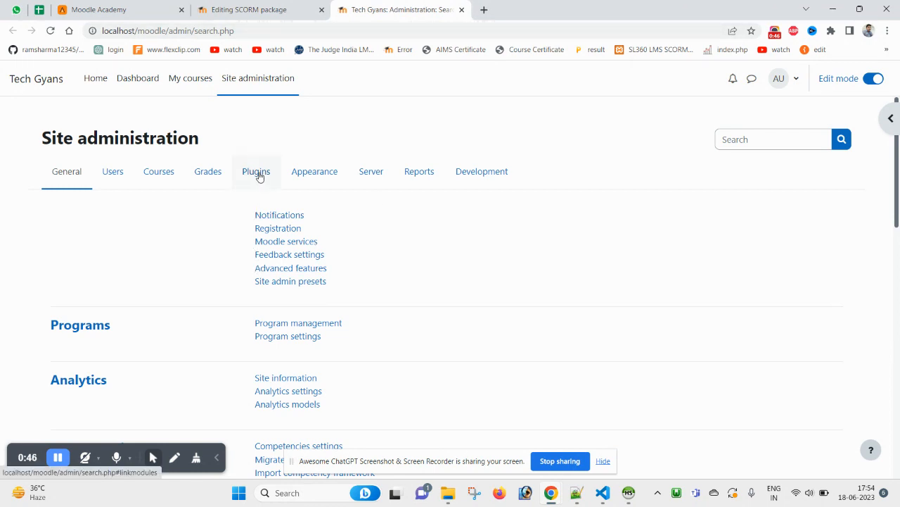
left_click(257, 171)
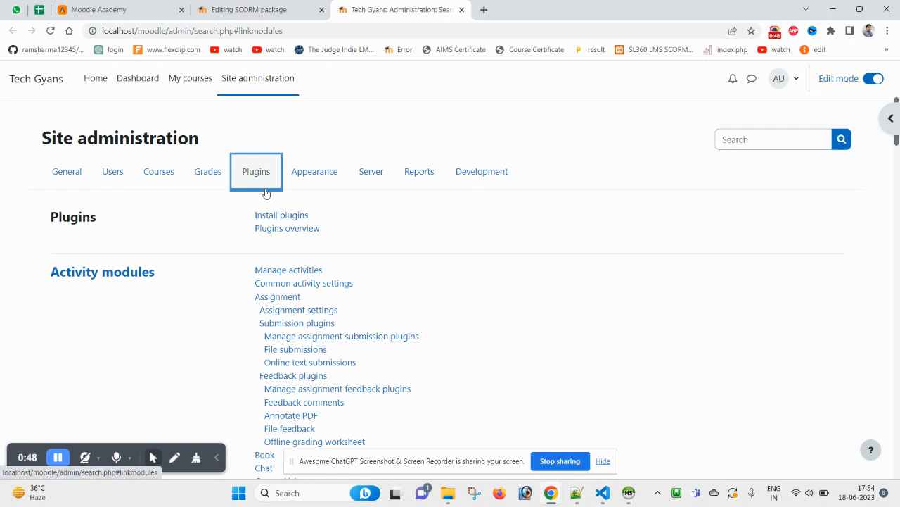
scroll("down", 3)
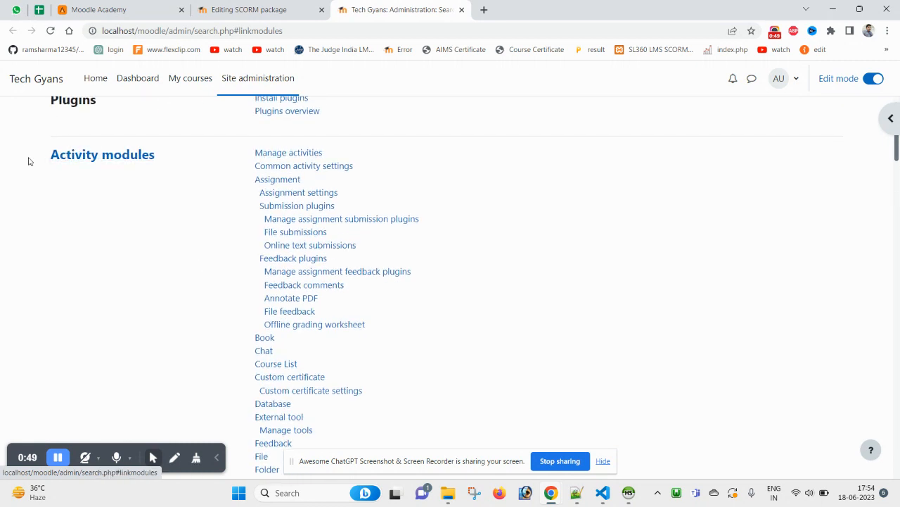
scroll("down", 3)
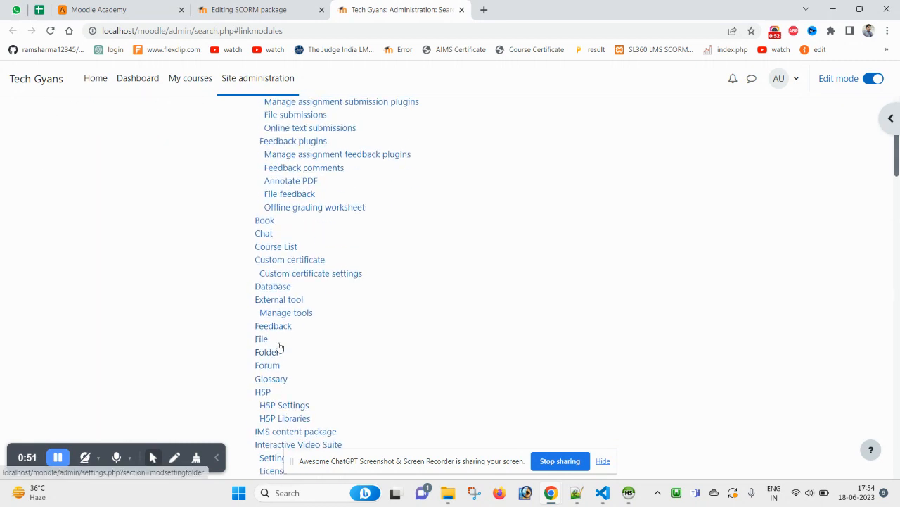
scroll("down", 3)
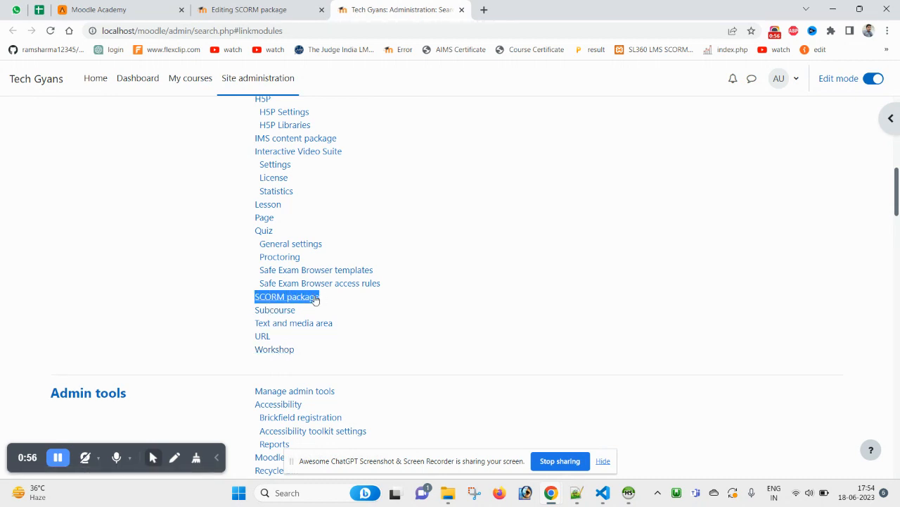
mouse_move(287, 297)
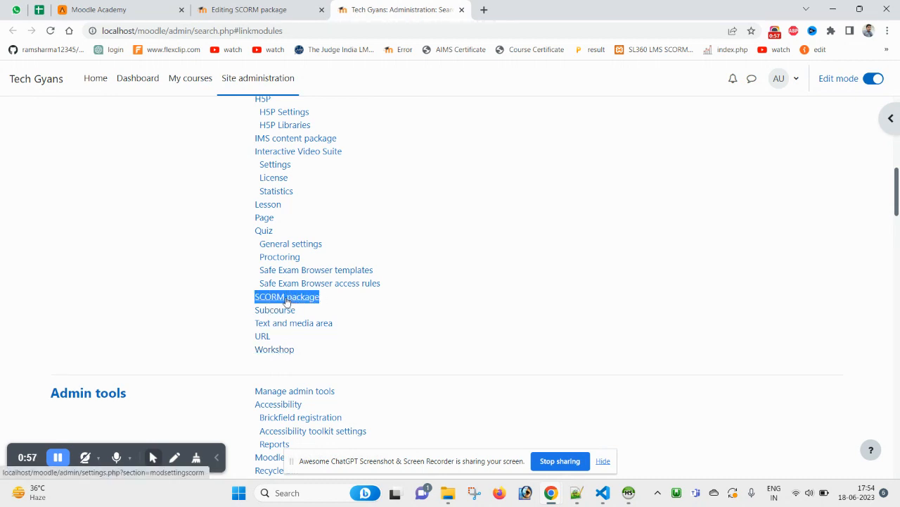
In SCORM package settings, find 'external' and tick external package type, direct AICC URL and external AICC HACP
left_click(286, 297)
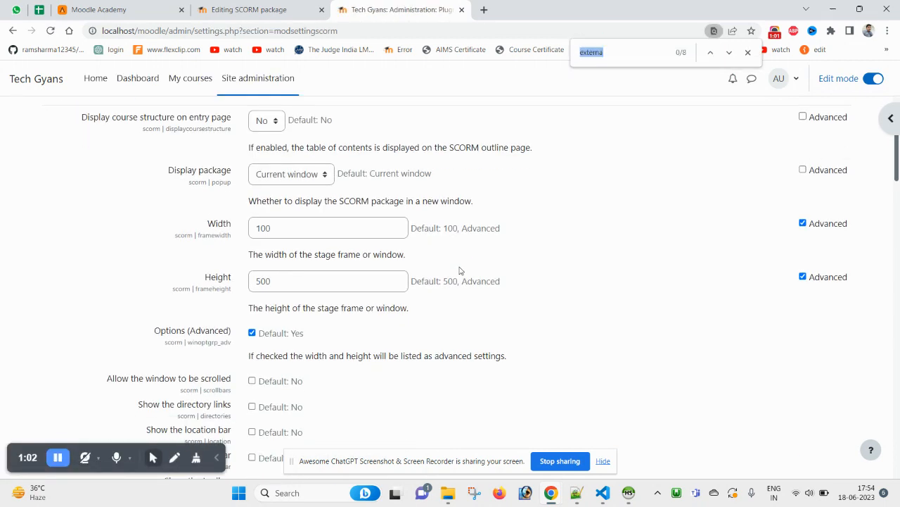
key("Enter")
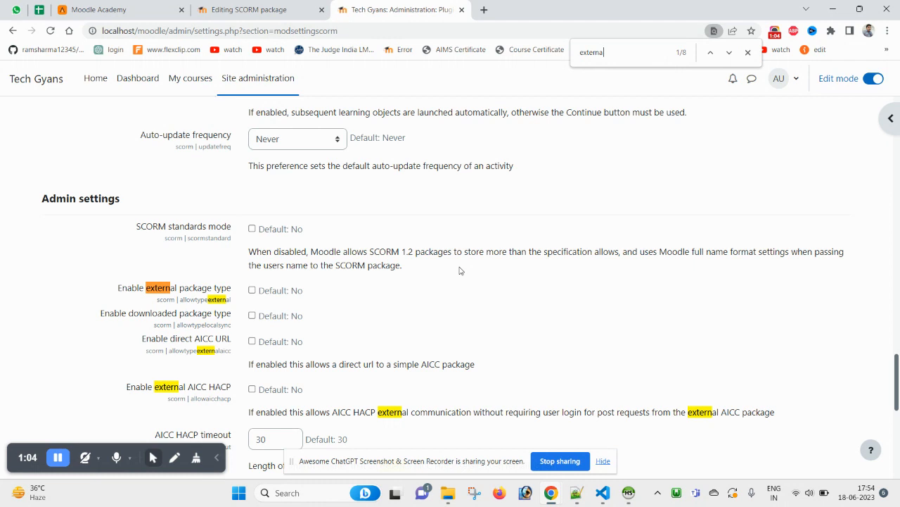
scroll("down", 3)
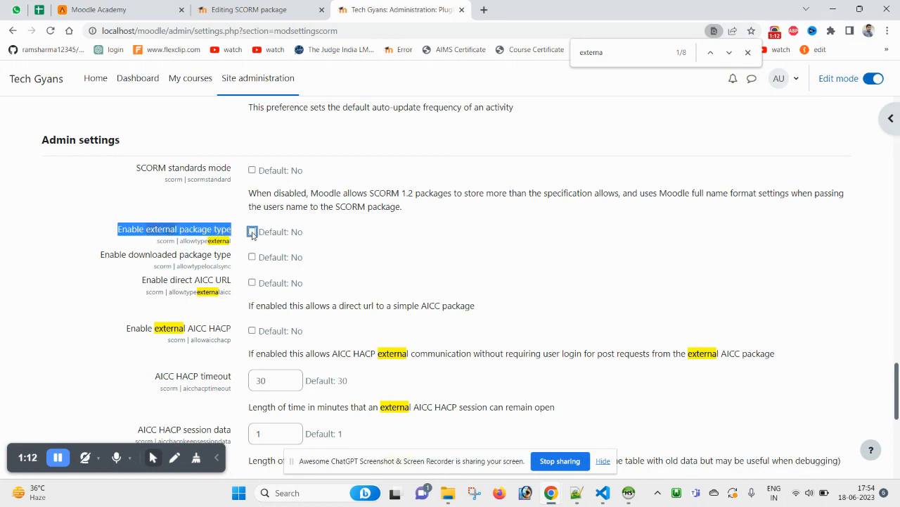
left_click(251, 232)
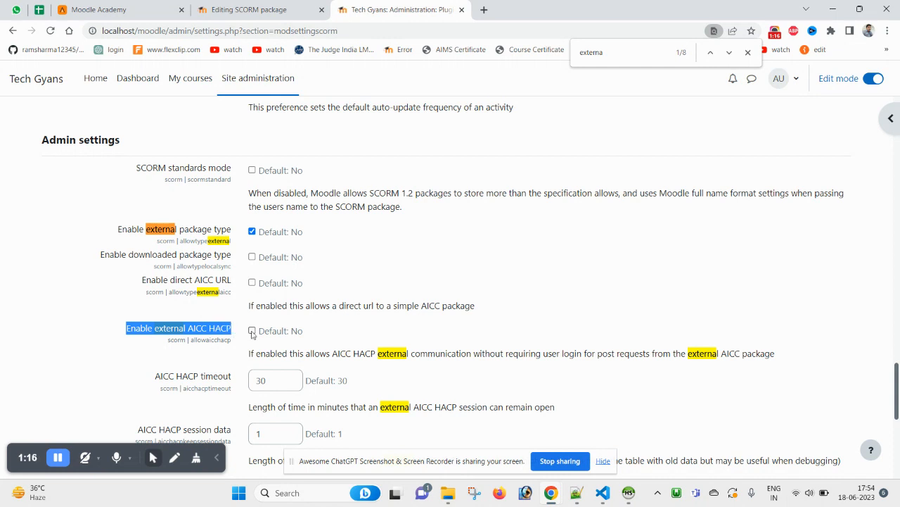
left_click(252, 330)
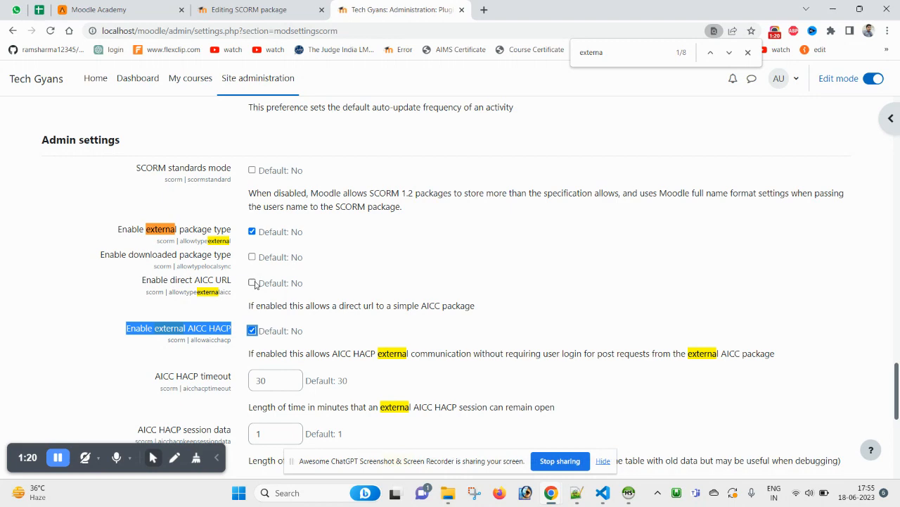
scroll("down", 3)
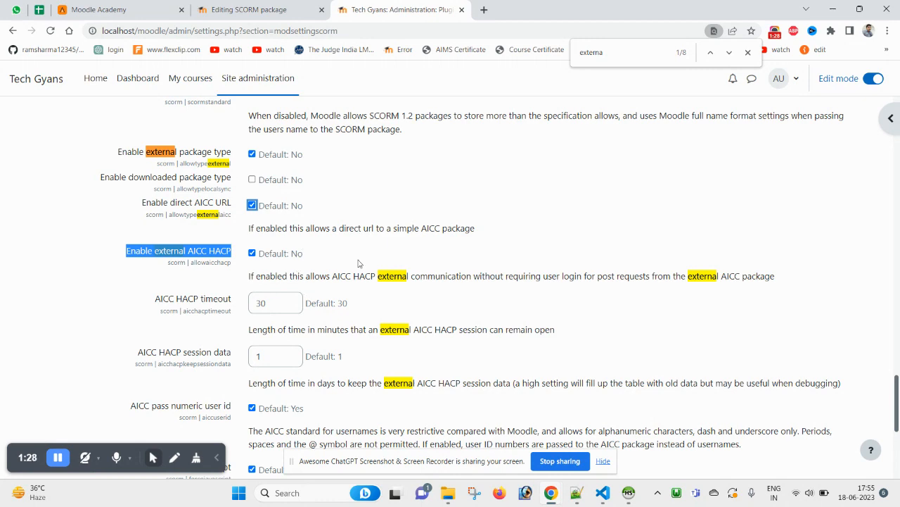
scroll("down", 3)
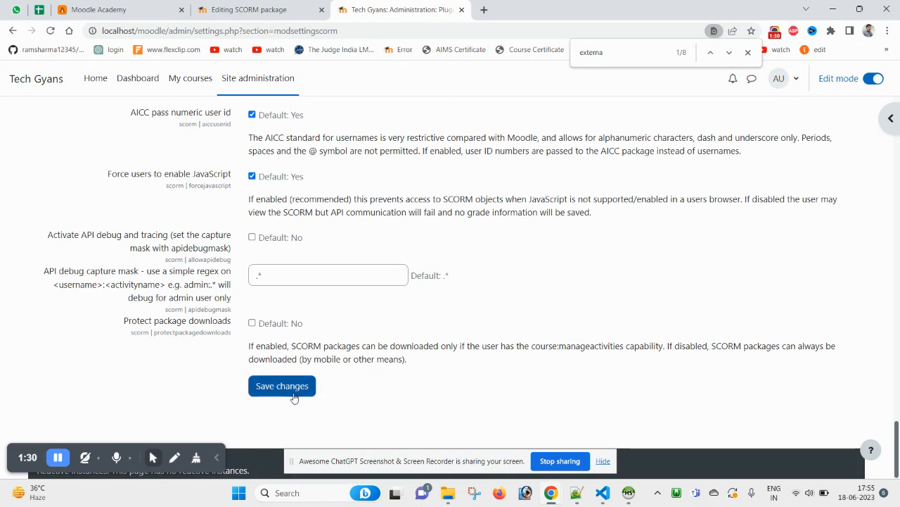
Save the SCORM settings and return to the new SCORM package form tab
left_click(282, 386)
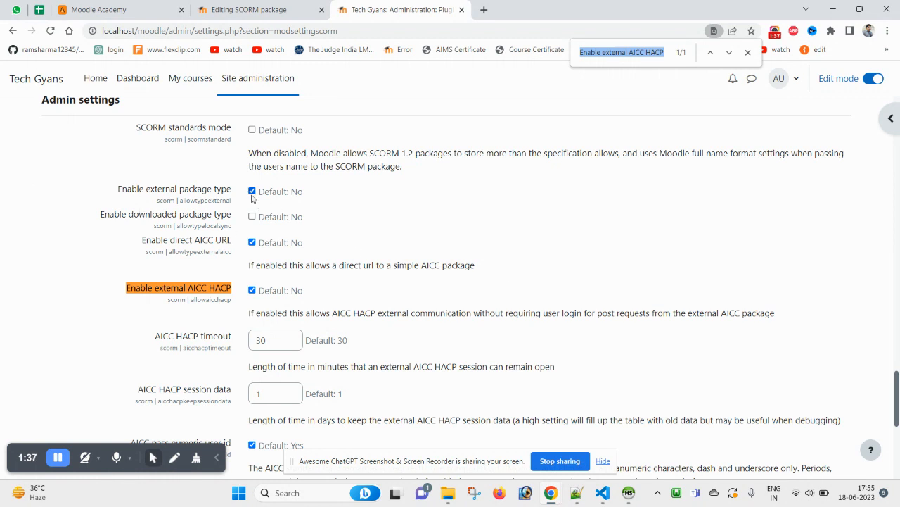
mouse_move(443, 282)
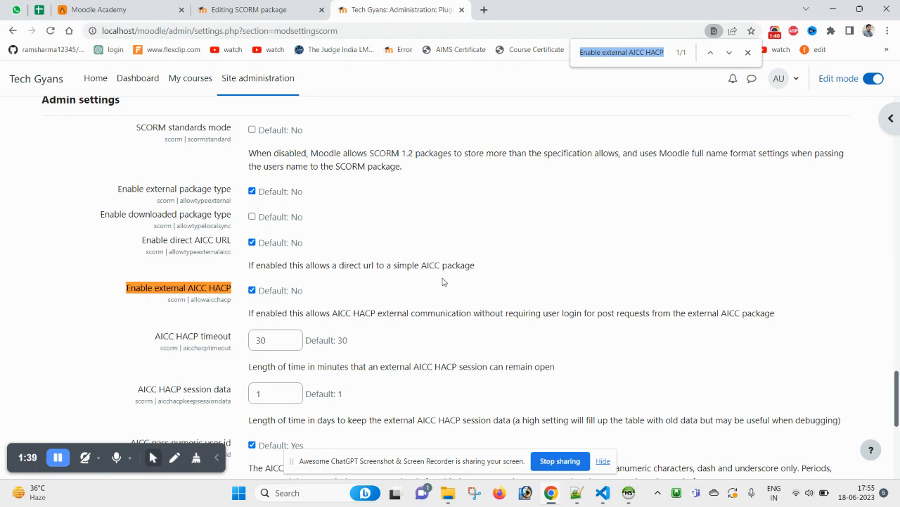
scroll("down", 3)
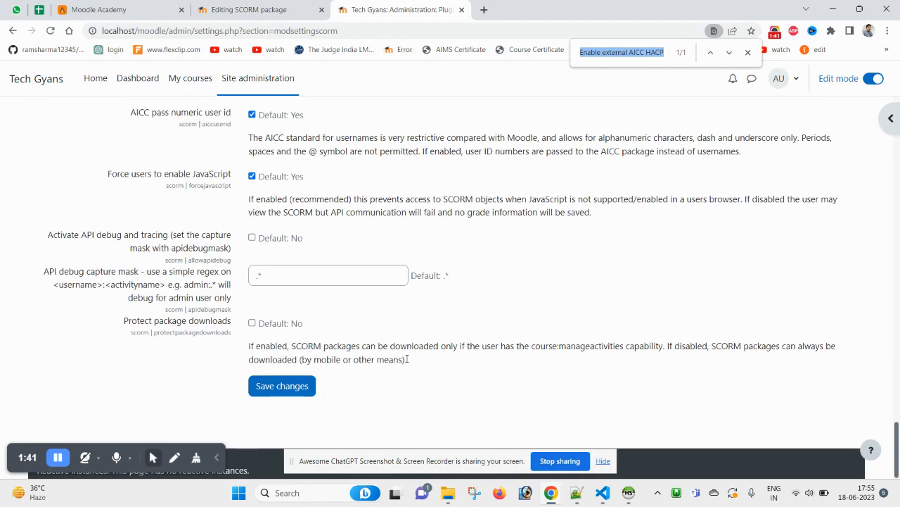
left_click(250, 10)
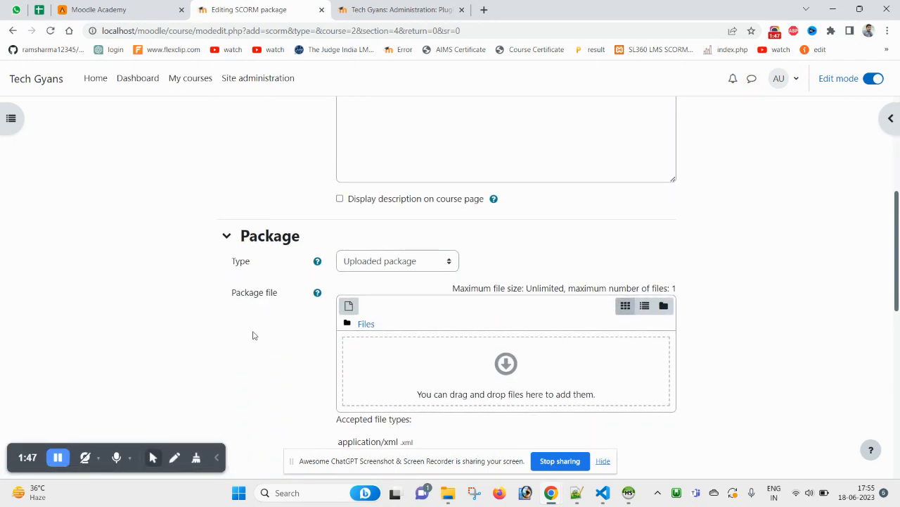
Try the External SCORM manifest and External AICC URL package types, revealing a URL field instead of file upload
left_click(397, 260)
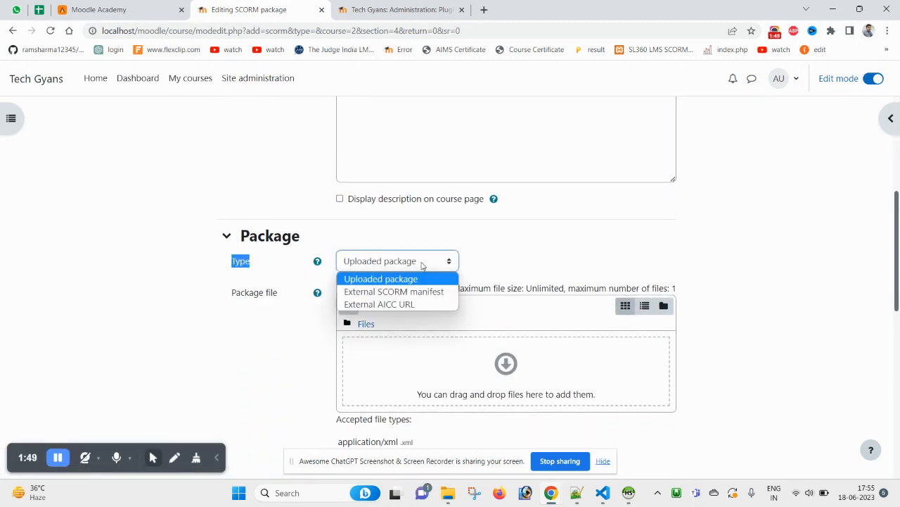
mouse_move(407, 291)
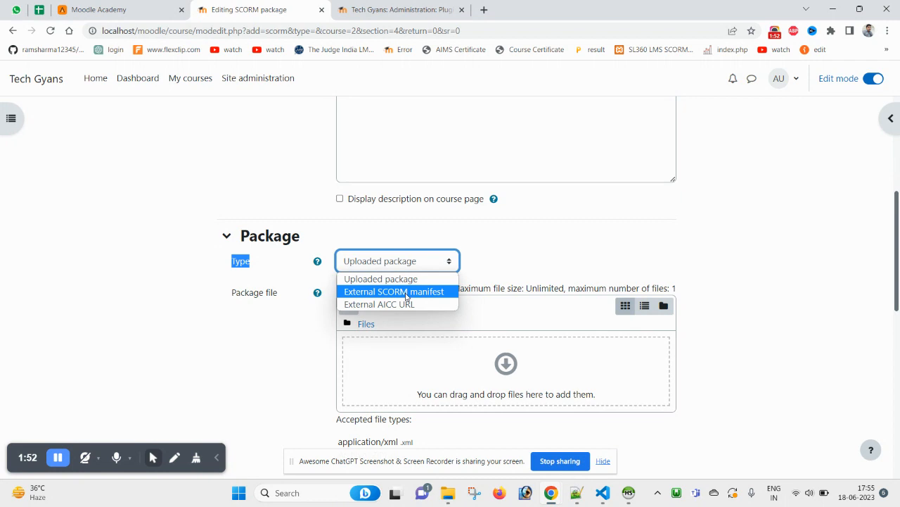
left_click(398, 292)
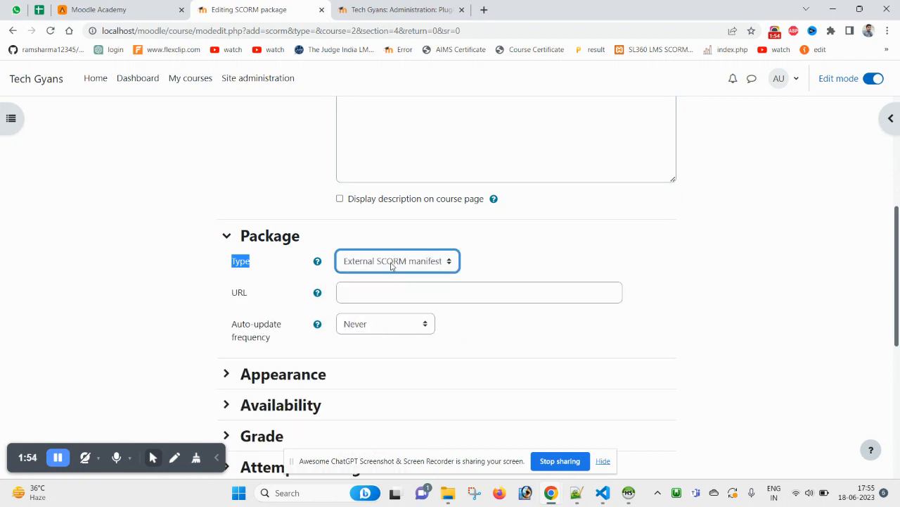
left_click(397, 260)
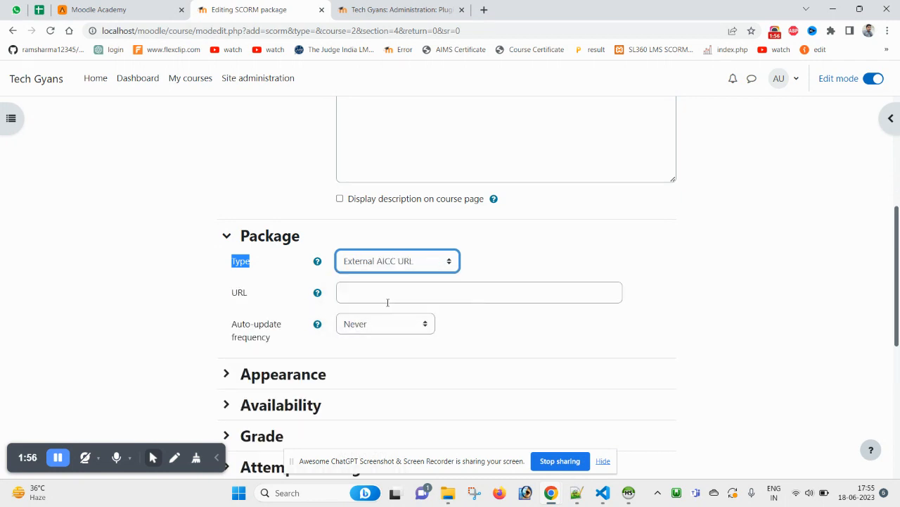
left_click(396, 260)
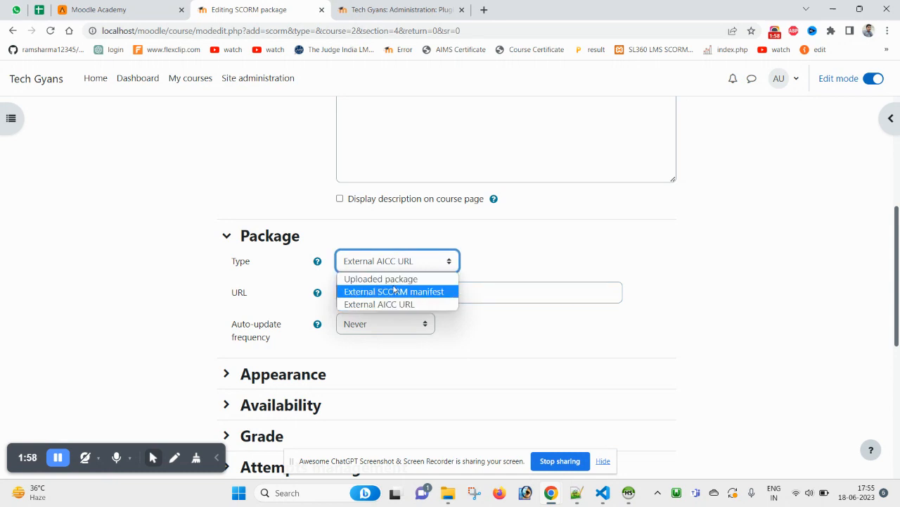
left_click(394, 292)
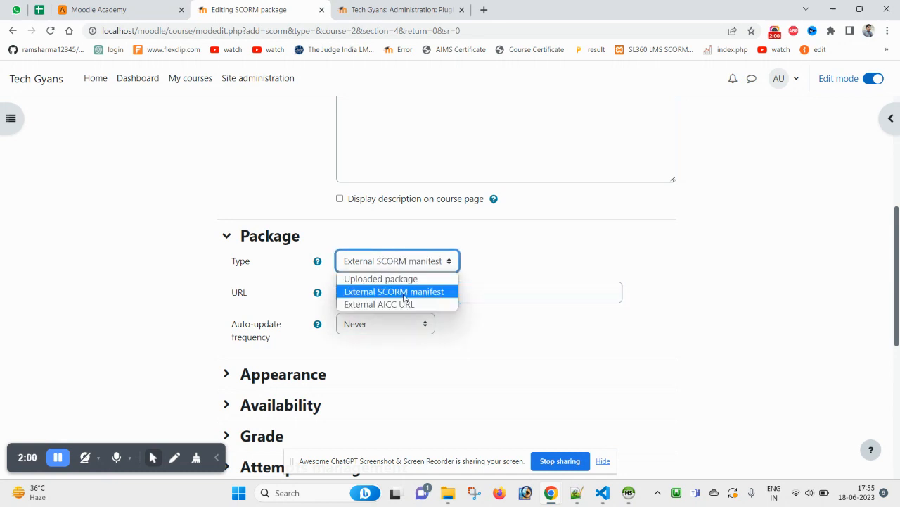
left_click(378, 303)
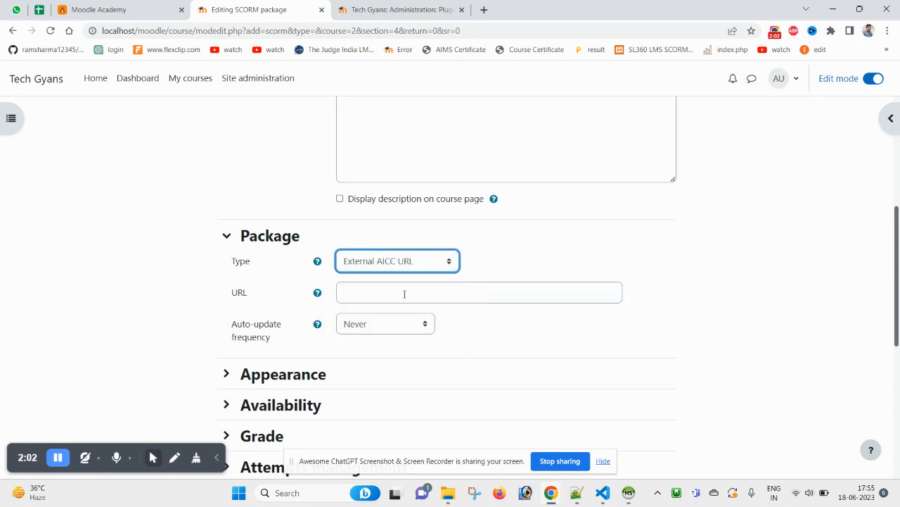
left_click(397, 260)
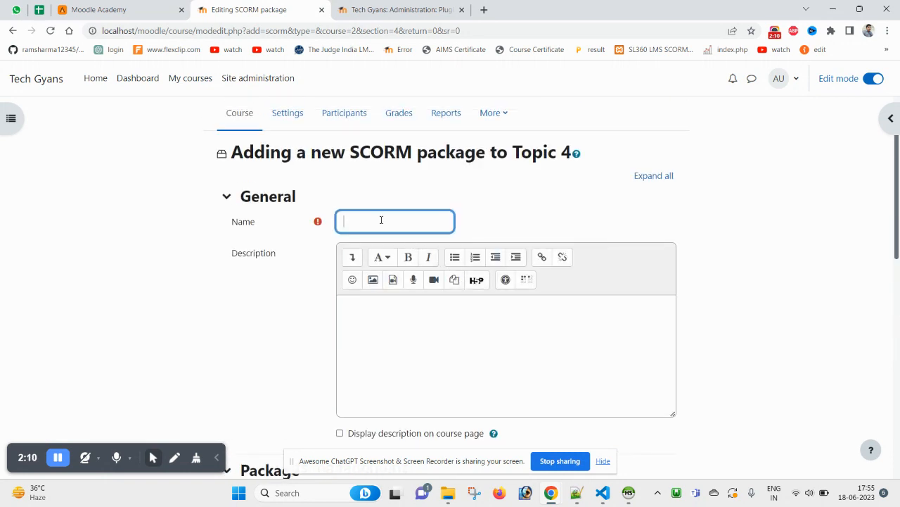
Name the activity 'This one' and save and display it
type("TH")
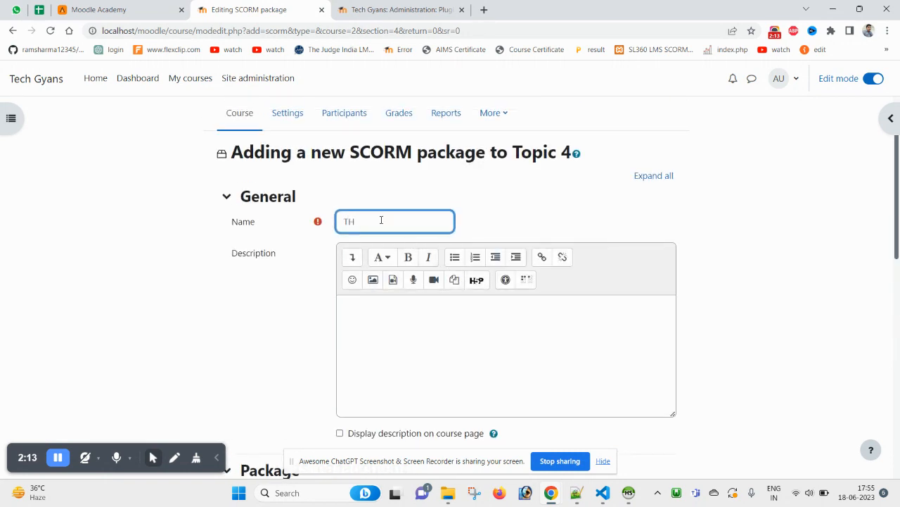
type("This one")
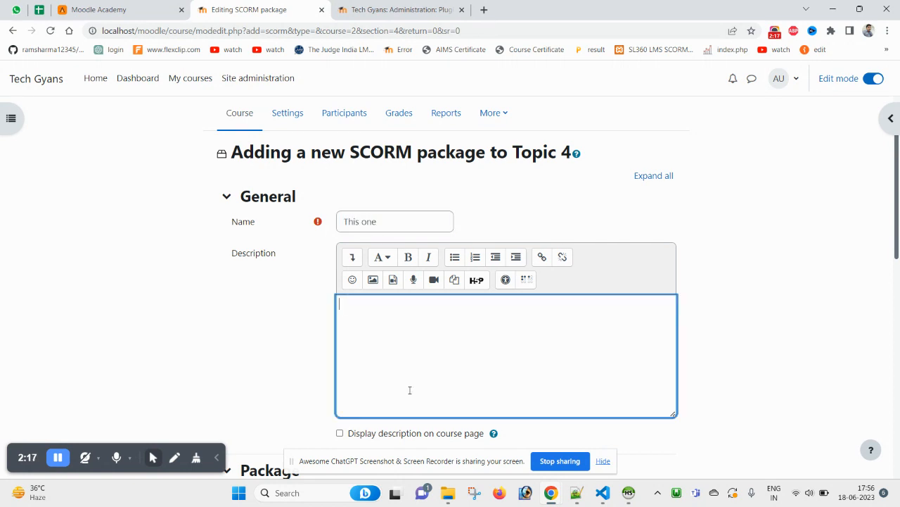
scroll("down", 3)
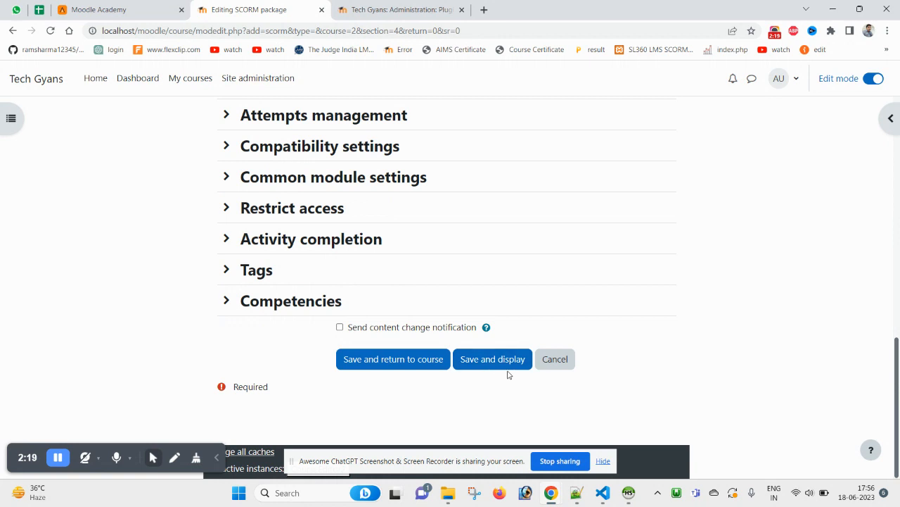
left_click(493, 359)
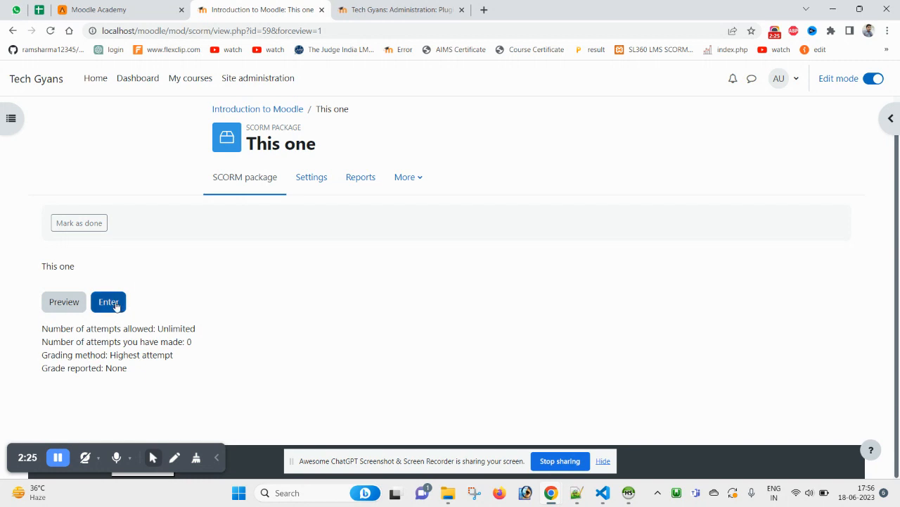
mouse_move(257, 185)
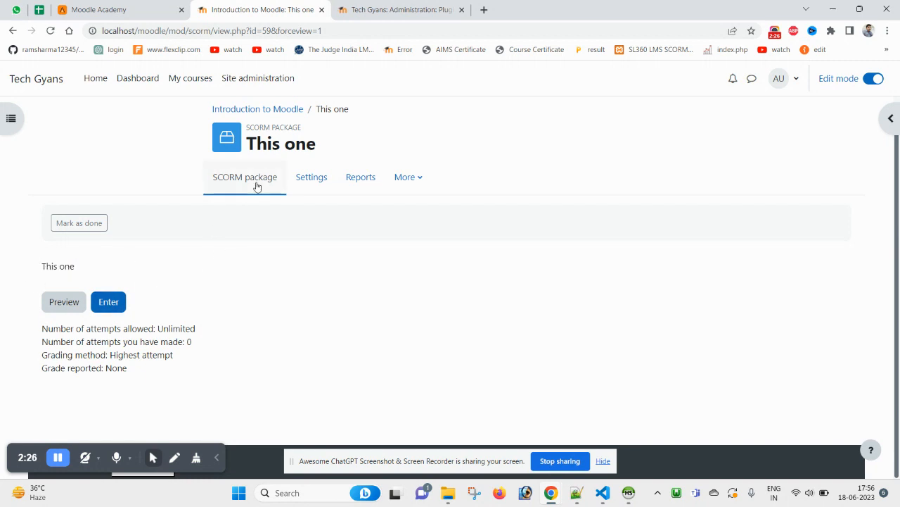
mouse_move(95, 318)
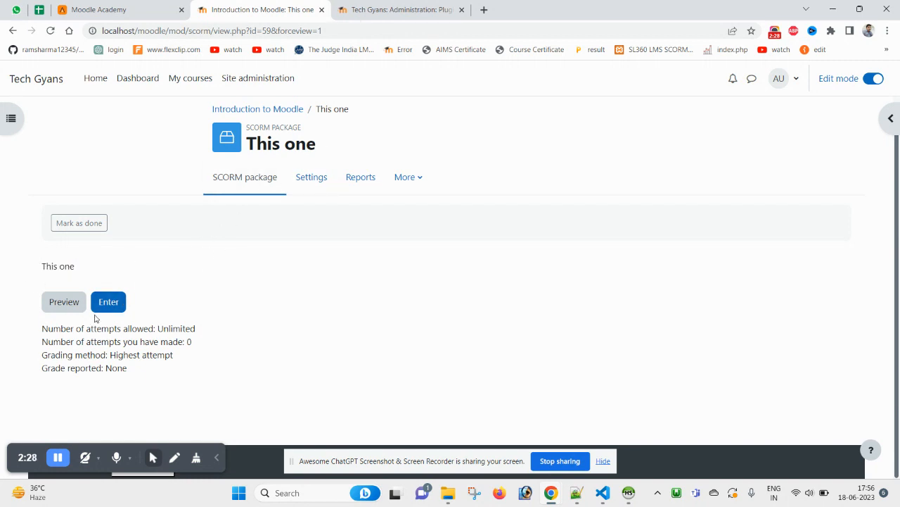
Launch the 'This one' SCORM lesson, then return toward the course to edit its settings
left_click(109, 302)
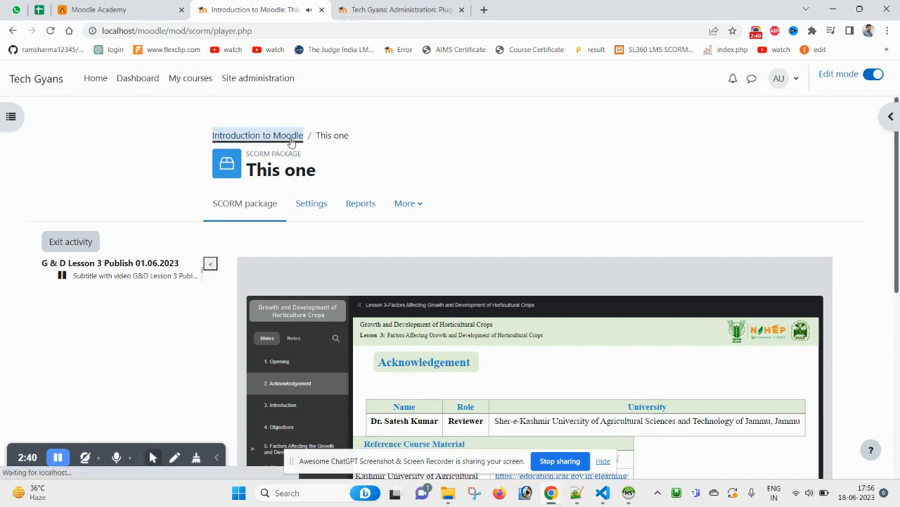
left_click(257, 135)
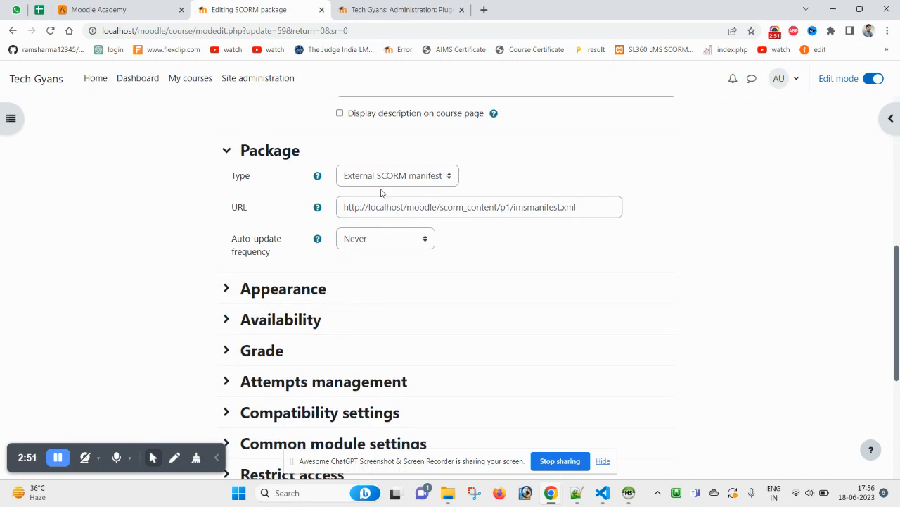
left_click(396, 175)
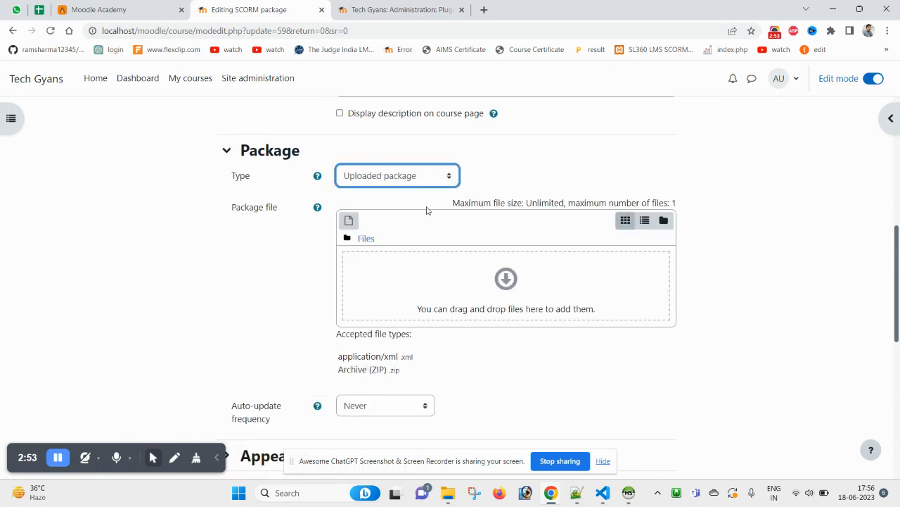
left_click(397, 175)
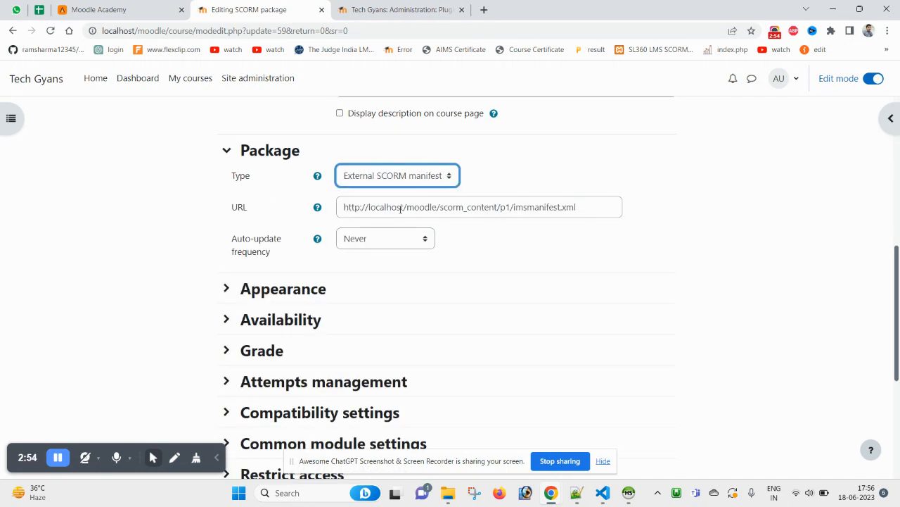
left_click(396, 176)
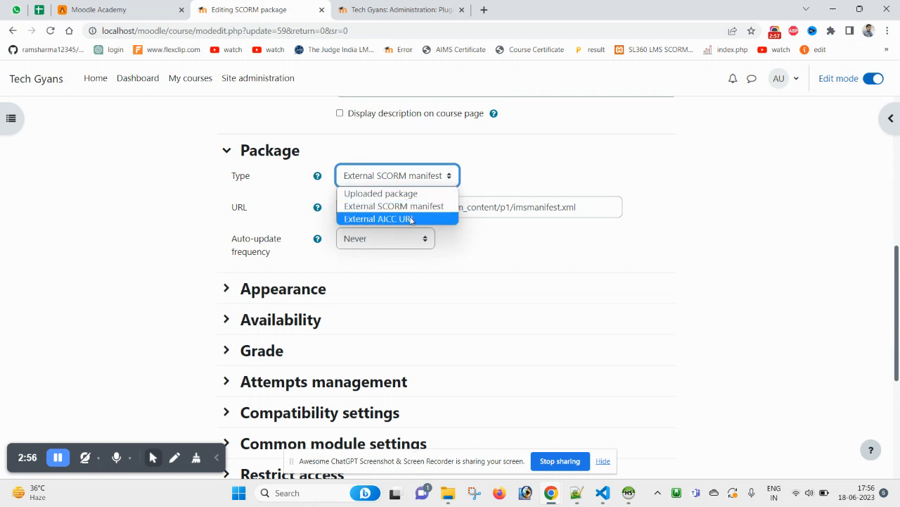
left_click(381, 219)
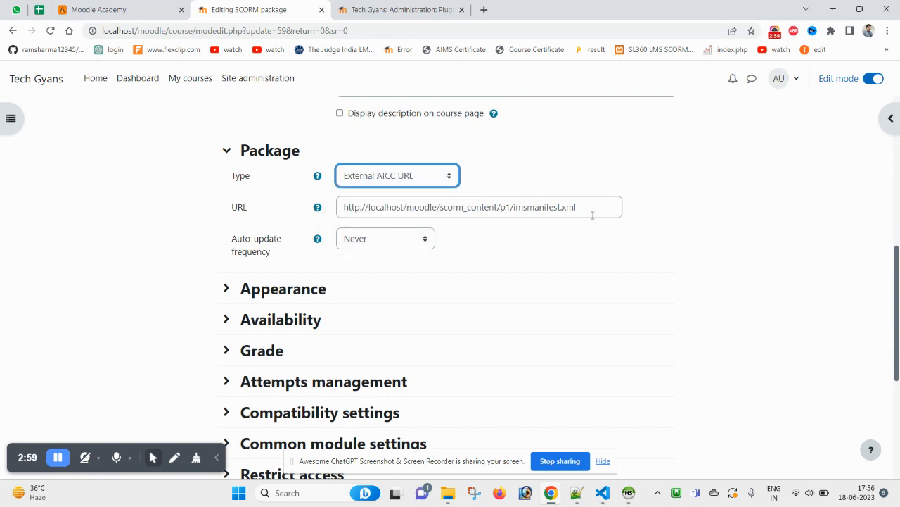
double_click(567, 207)
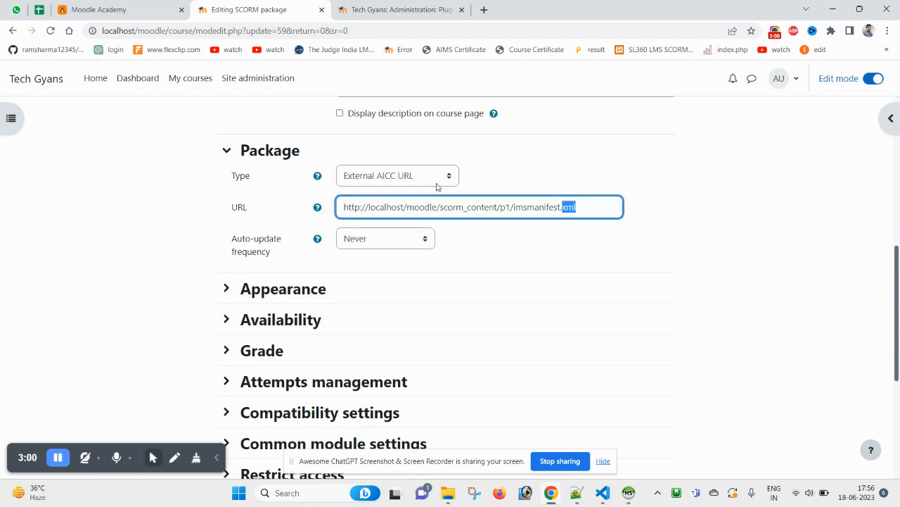
left_click(396, 175)
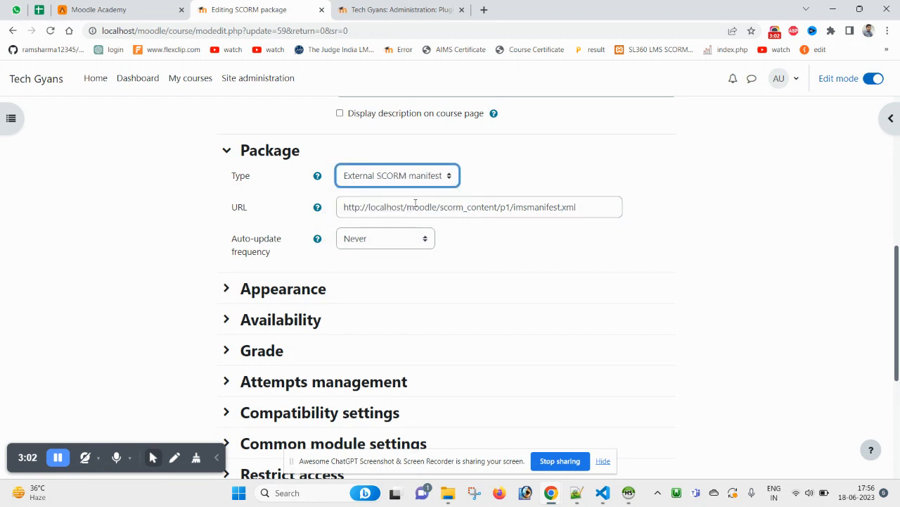
double_click(240, 175)
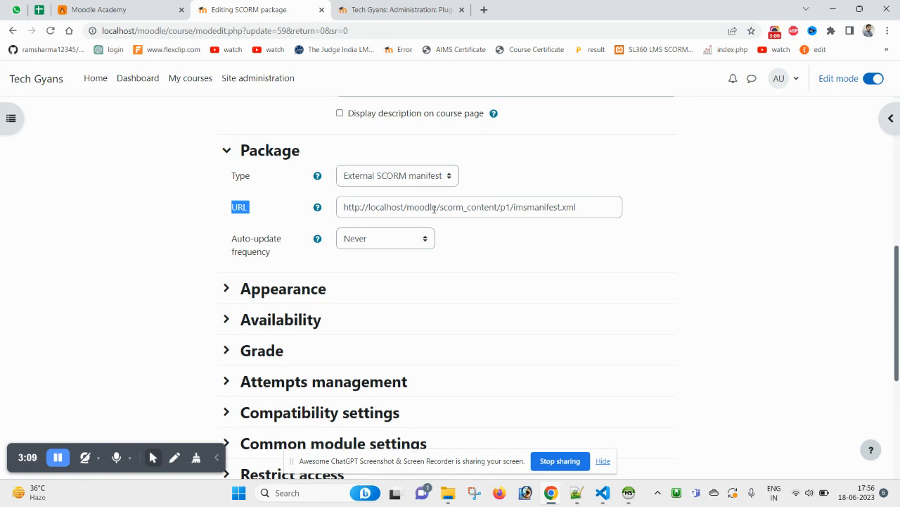
scroll("down", 3)
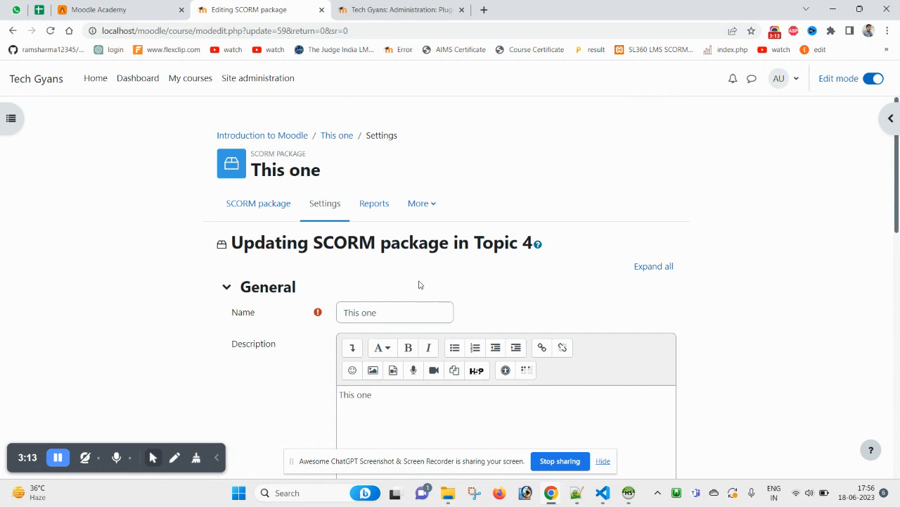
scroll("down", 3)
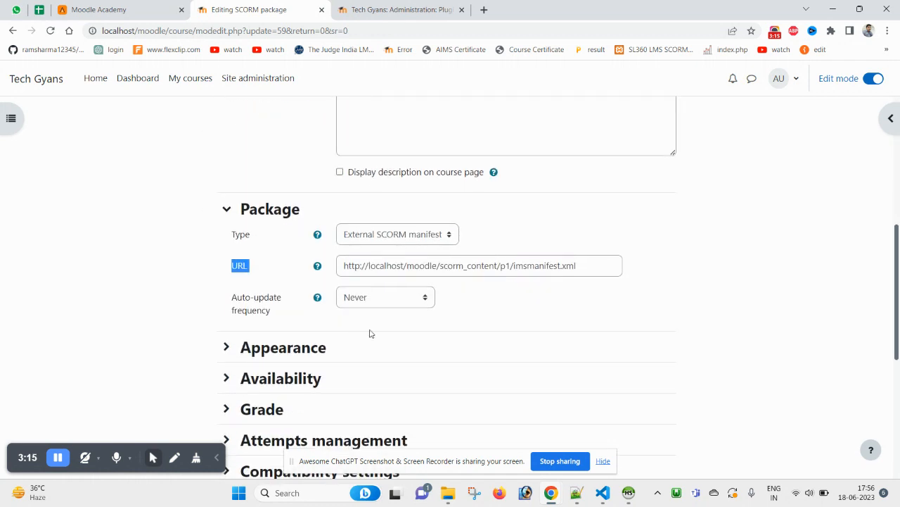
scroll("down", 3)
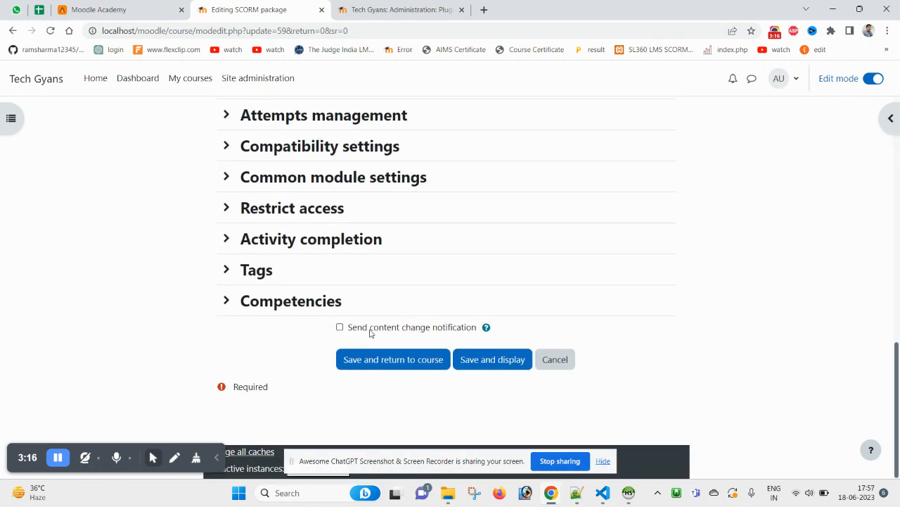